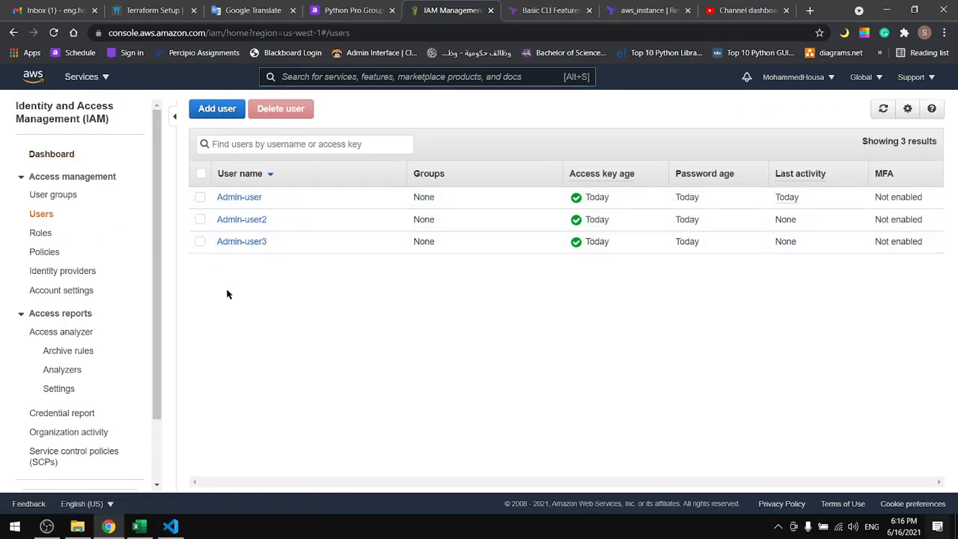
# Begin adding a new IAM user, Admin-user4, with programmatic and console access.
pyautogui.click(216, 109)
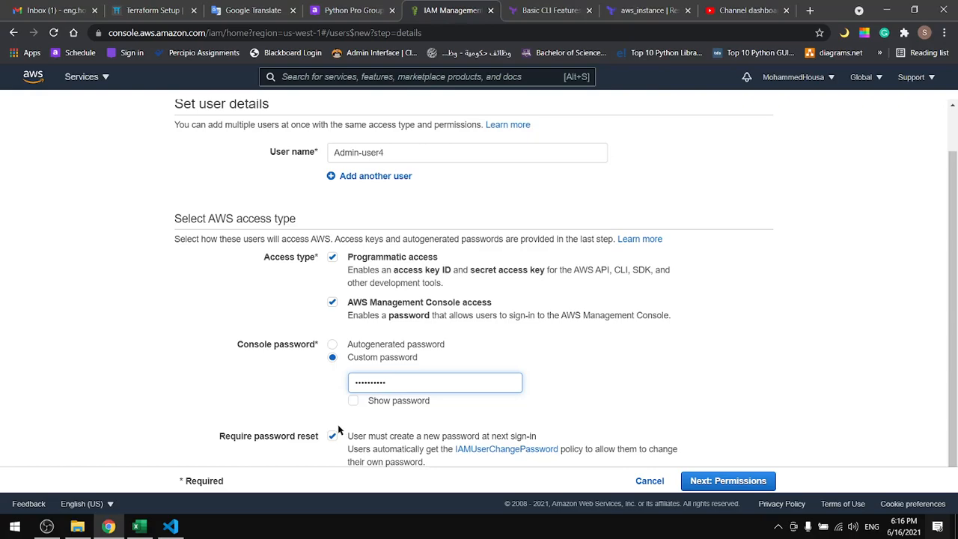
pyautogui.click(726, 481)
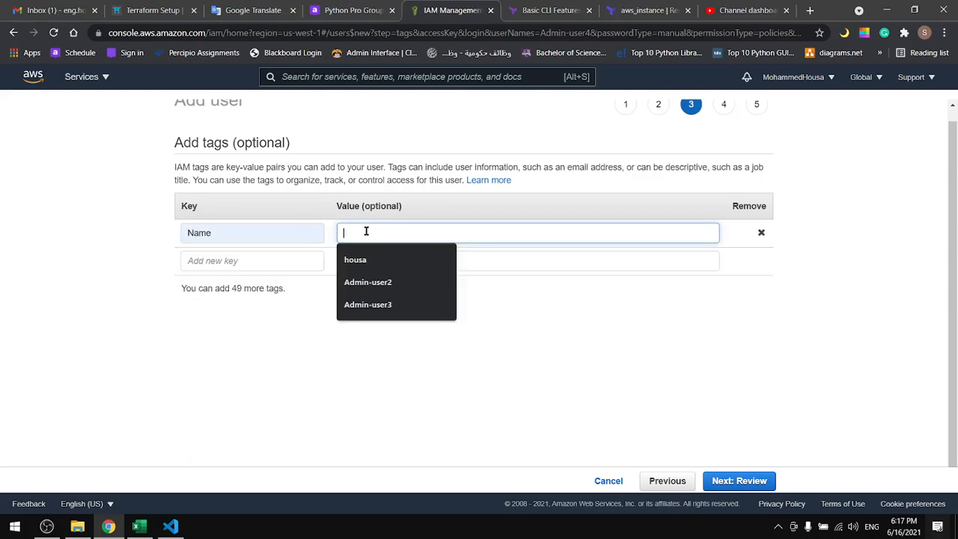
# Enter Admin-user4 as the value of the Name tag.
pyautogui.write('Admin-user4')
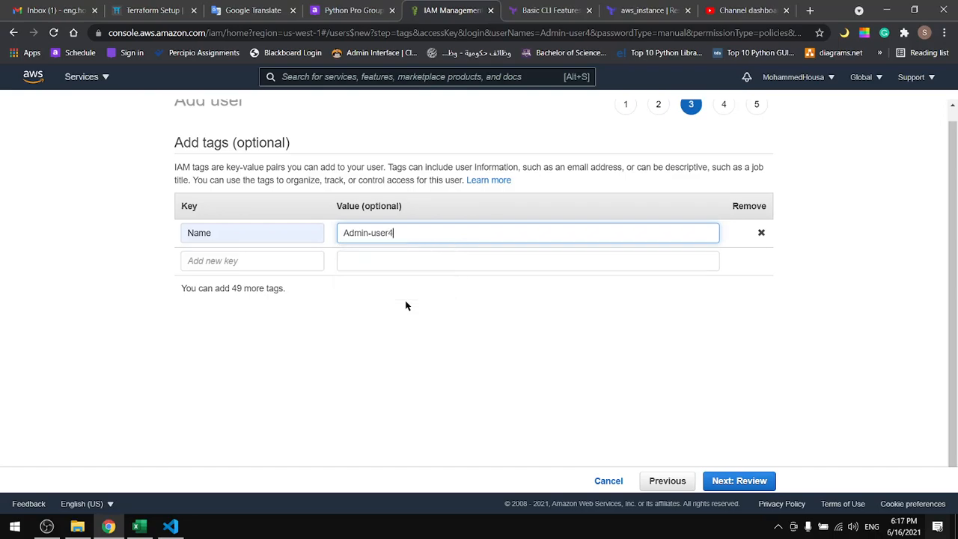